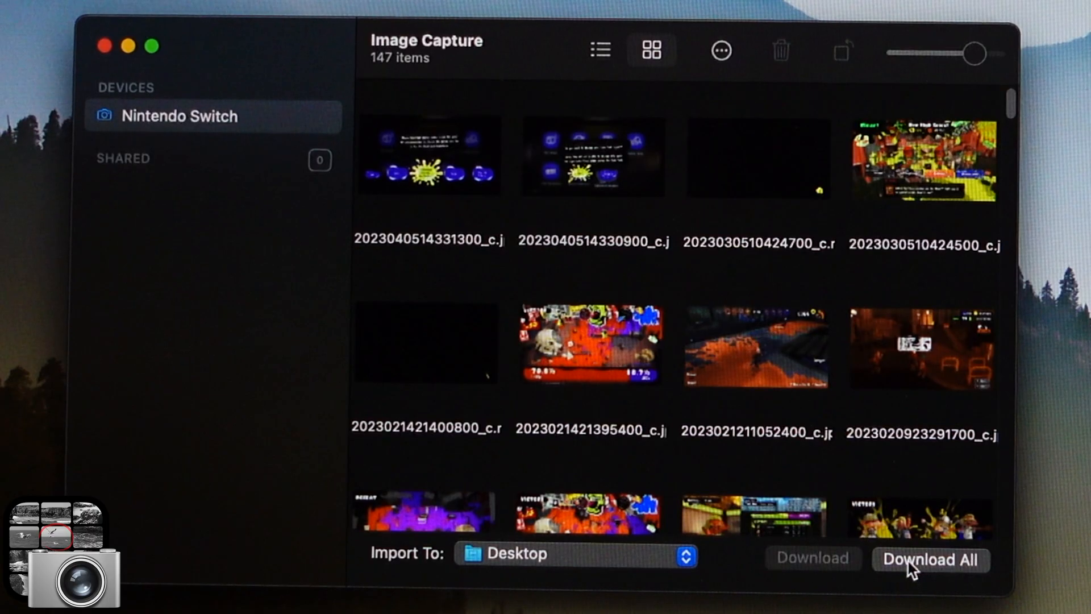
Download all 147 Switch screenshots and videos to the Desktop
left_click(931, 559)
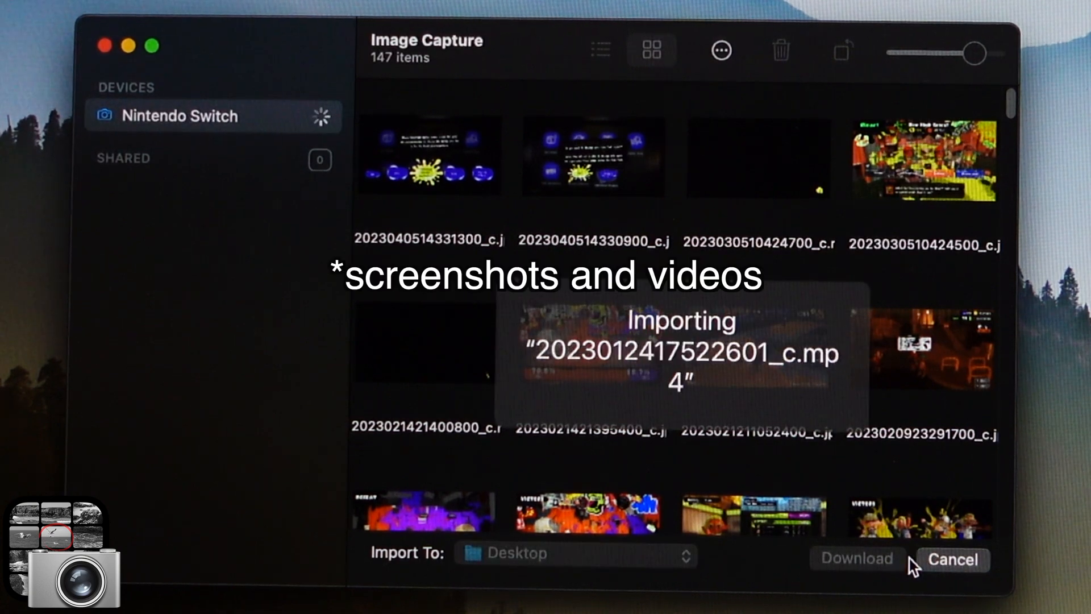